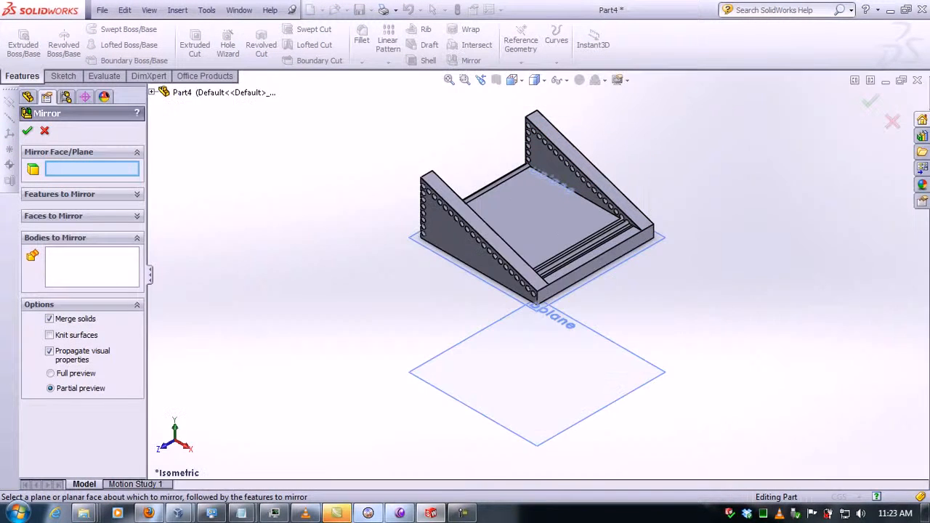
Expand the Part4 flyout feature tree in the graphics area to reach its planes
click(152, 93)
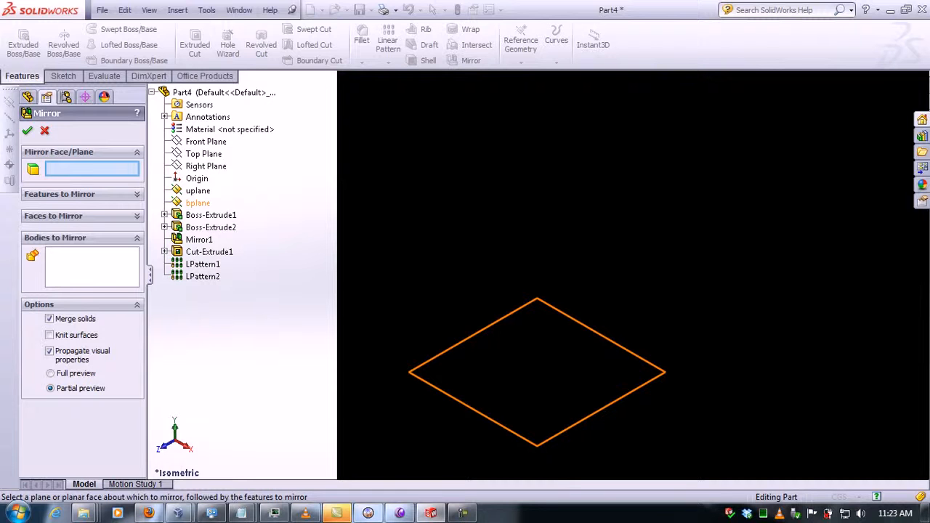
Mirror the tray across Top Plane with Merge solids unchecked, creating a second body
click(203, 153)
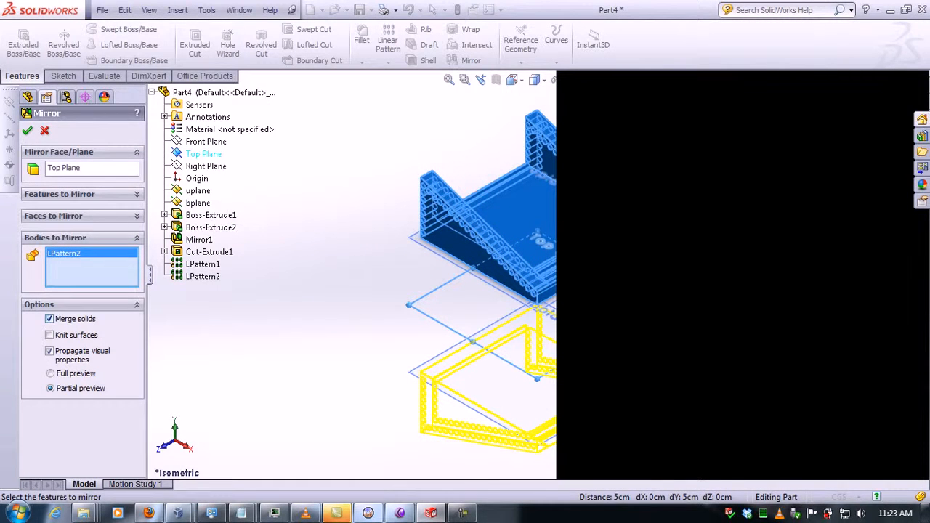
click(49, 318)
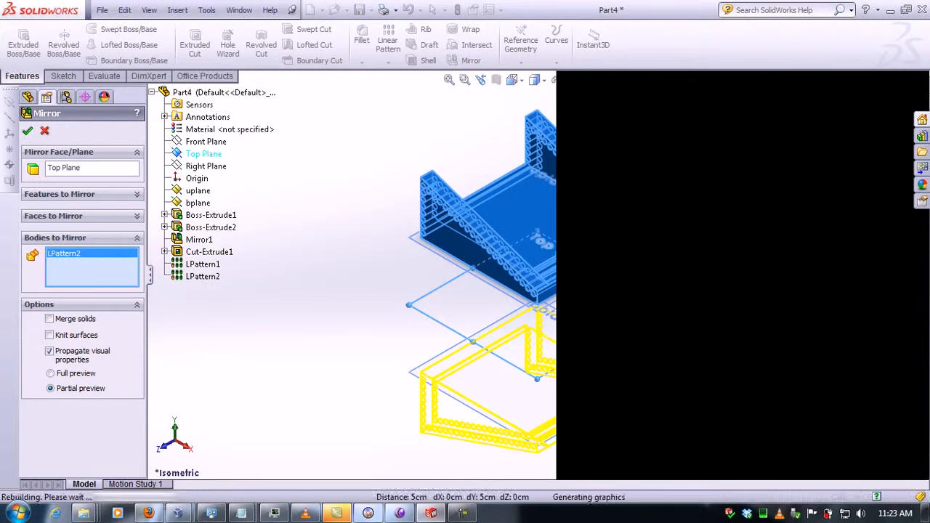
click(27, 131)
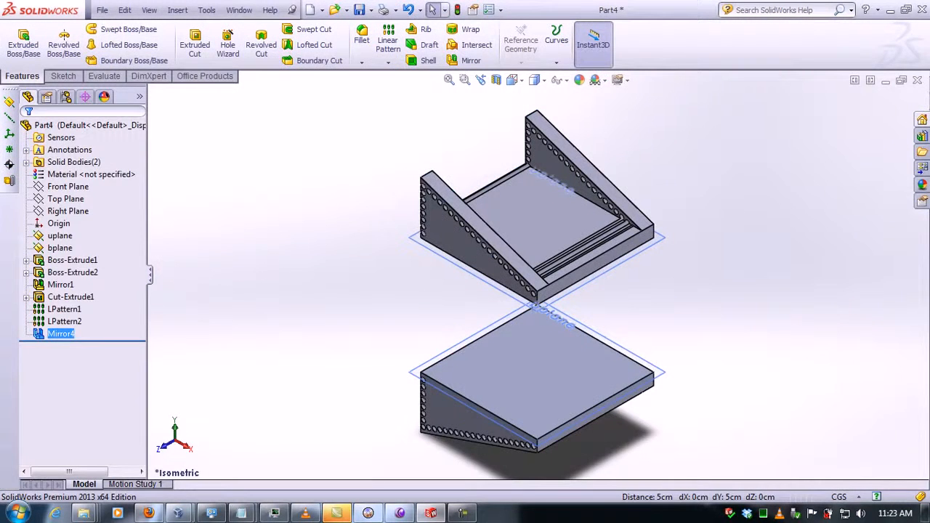